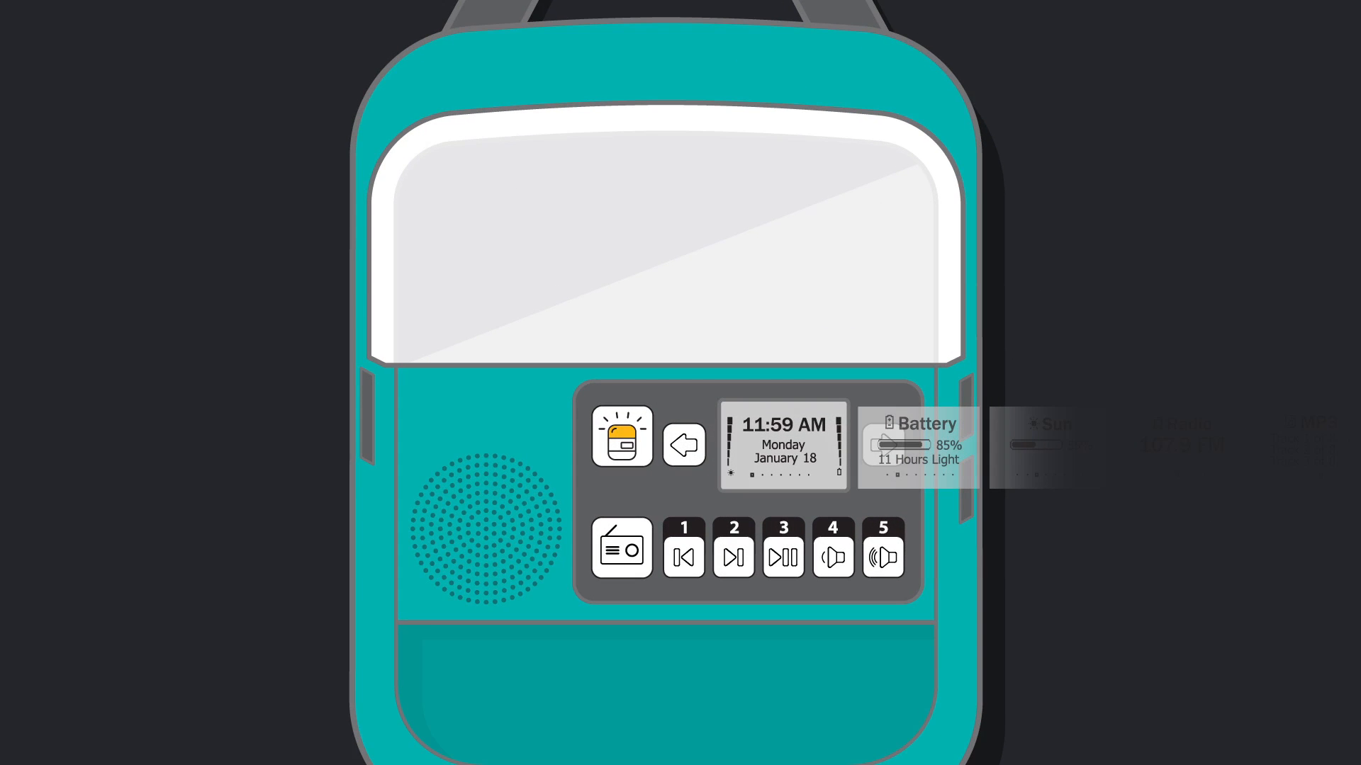
Step: Advance the LCD carousel from the 11:59 AM clock past Battery 85% to the Sun screen at 55%
click(683, 444)
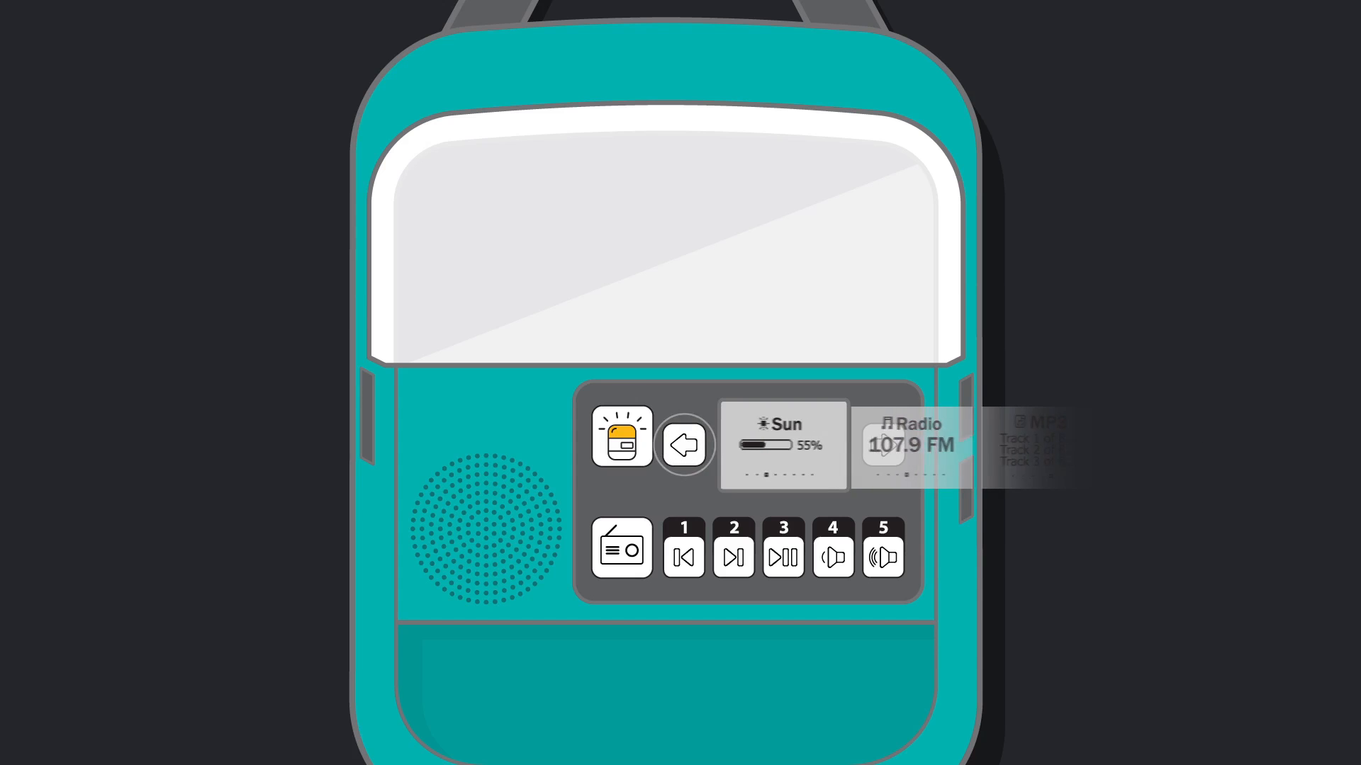